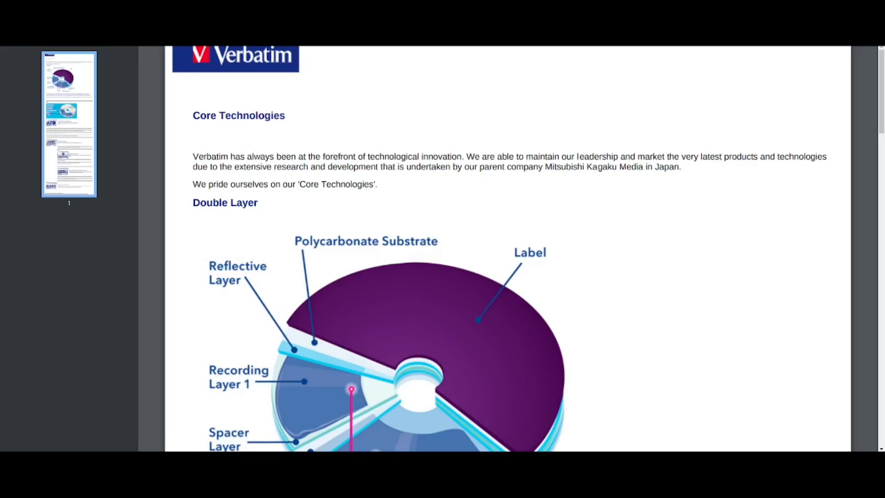
- Scroll the Core Technologies page through the Double Layer diagram down to the AZO section
scroll(down, 3)
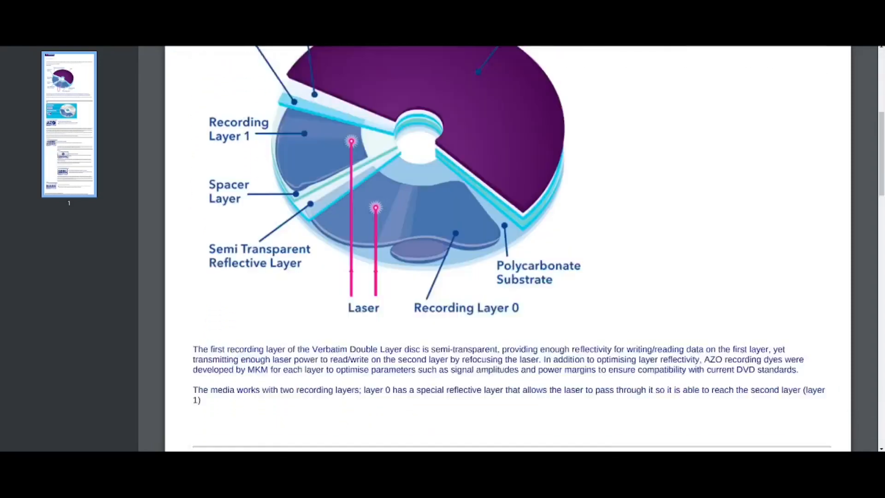
scroll(up, 3)
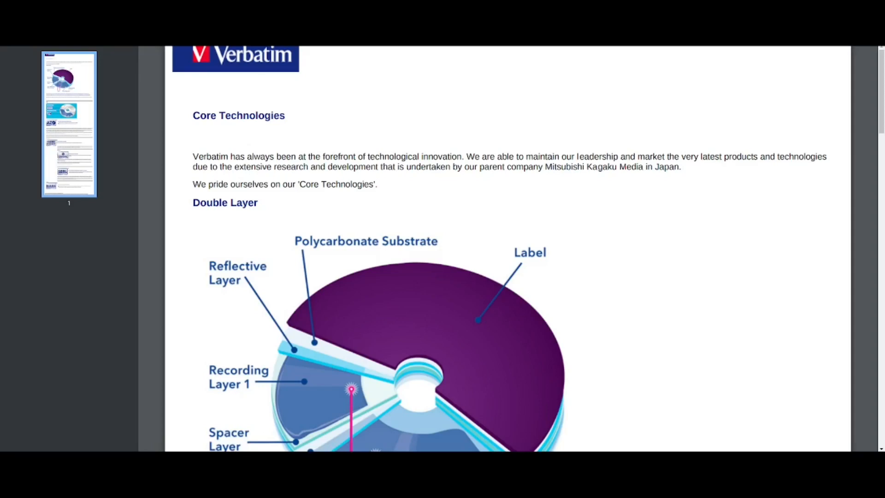
scroll(down, 3)
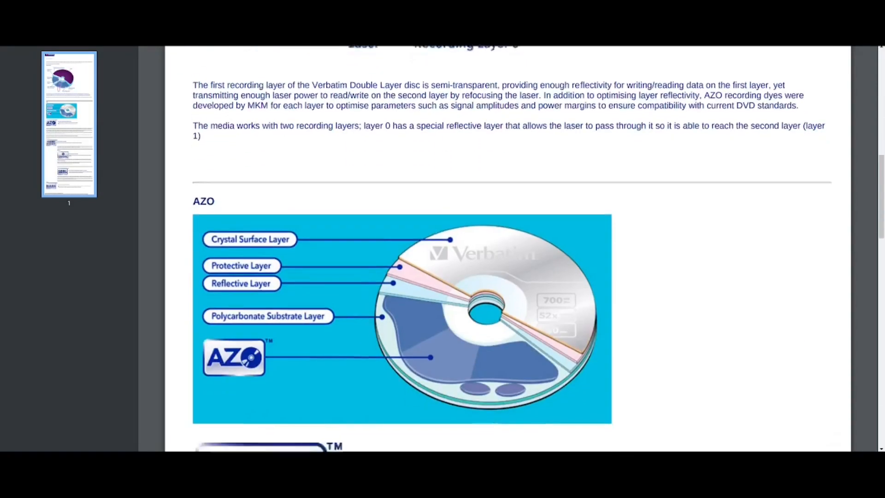
scroll(down, 3)
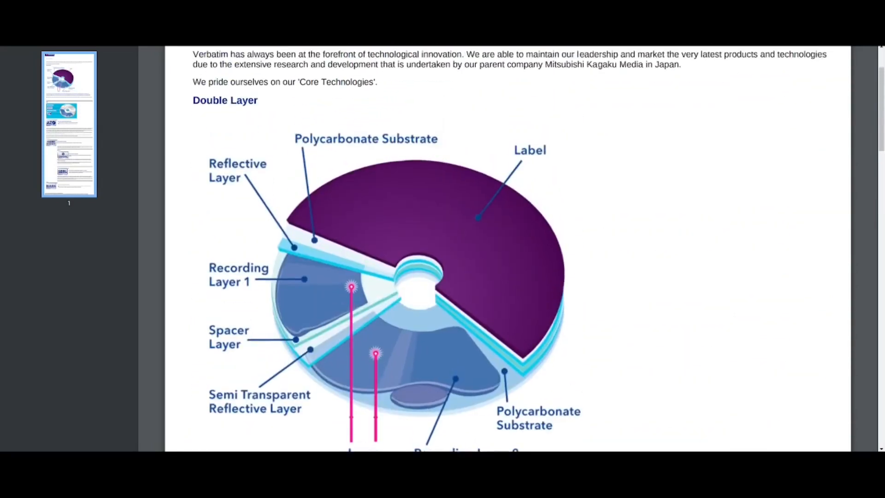
scroll(down, 3)
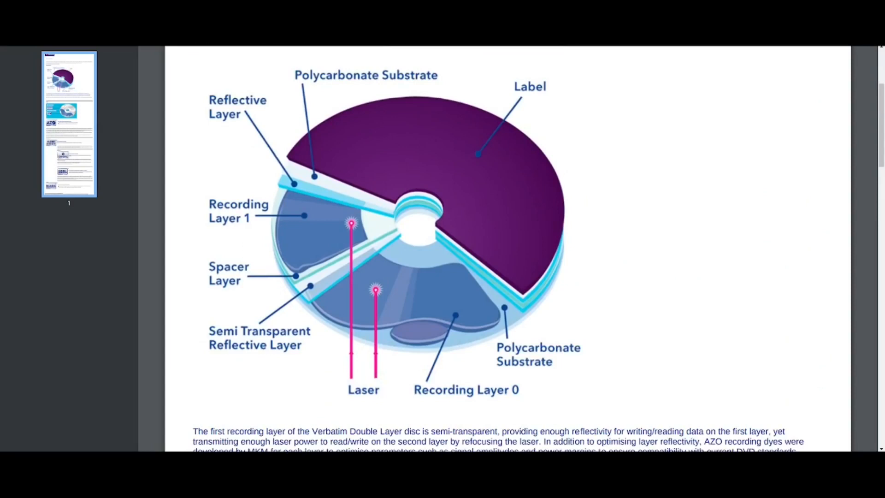
scroll(down, 3)
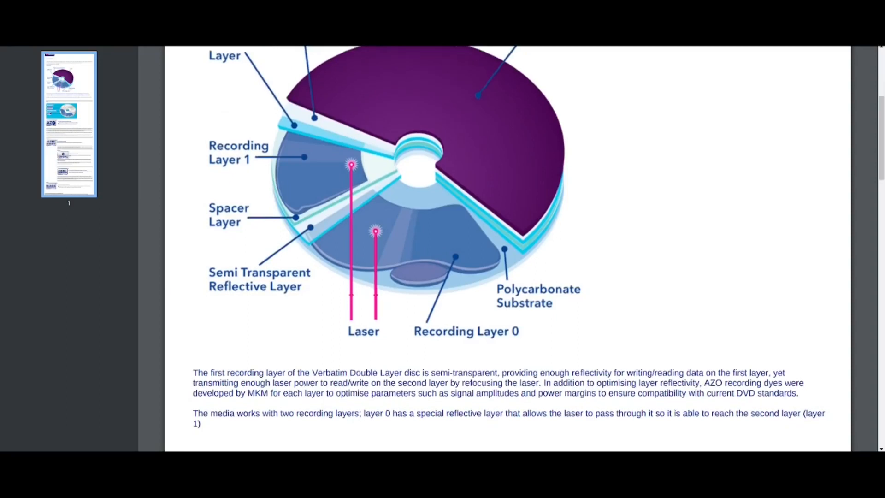
scroll(down, 3)
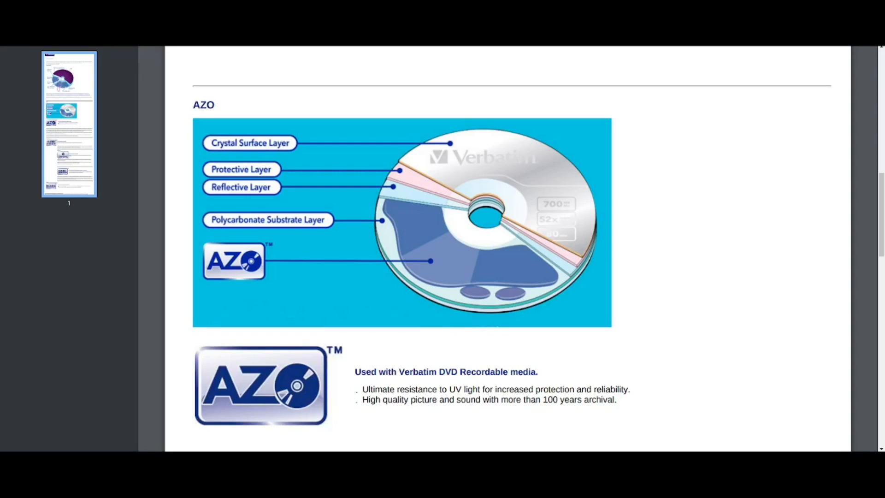
- Scroll through the AZO recording-dye text down to the Hard Coat heading
scroll(down, 3)
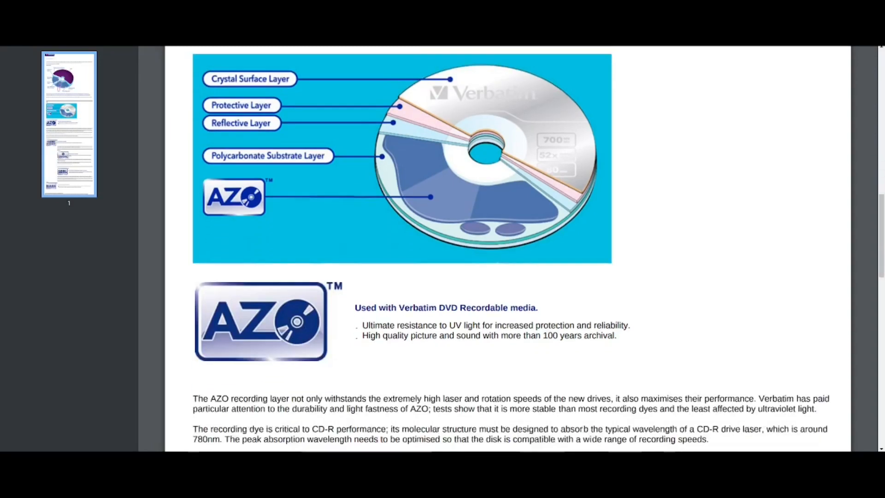
scroll(down, 3)
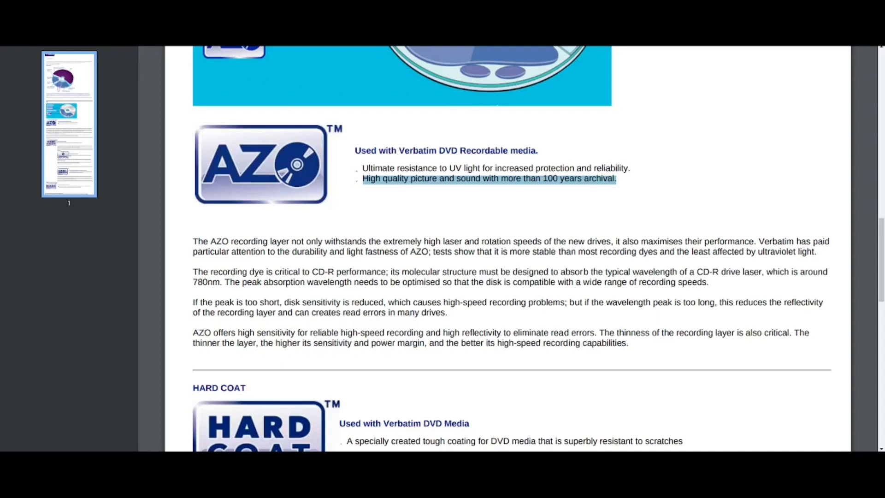
- Scroll back over the AZO paragraphs to the high-sensitivity recording explanation
scroll(up, 3)
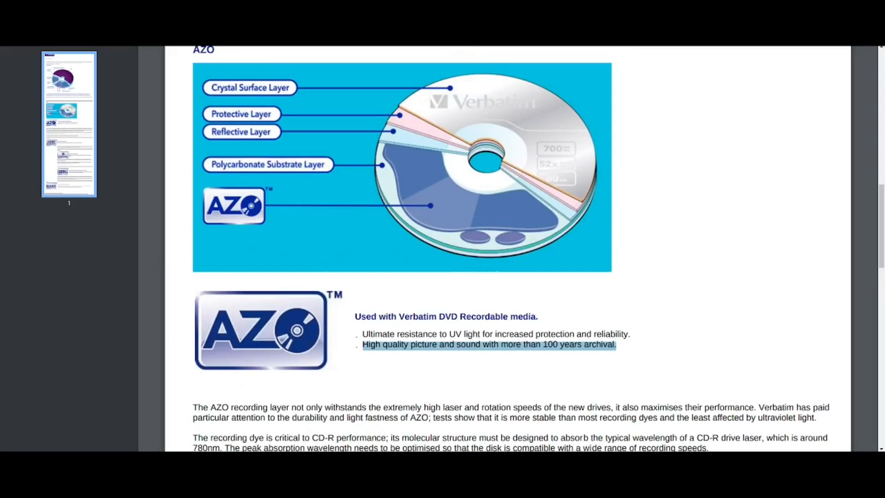
scroll(down, 3)
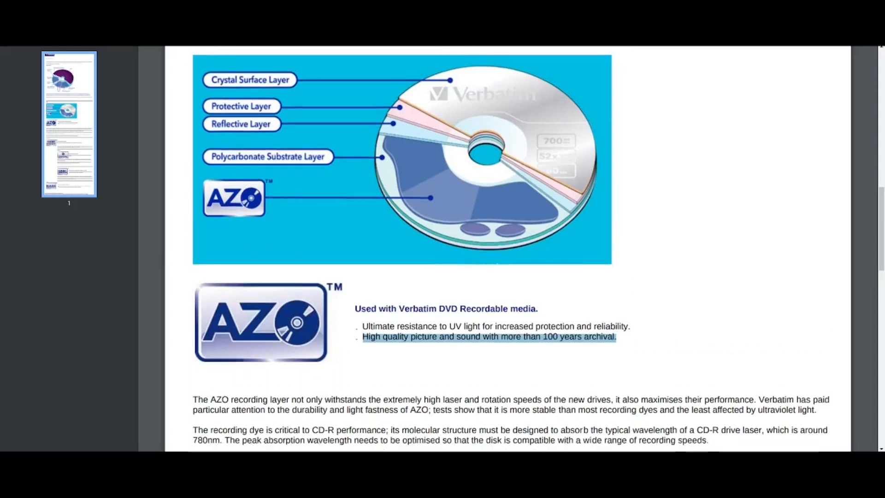
scroll(down, 3)
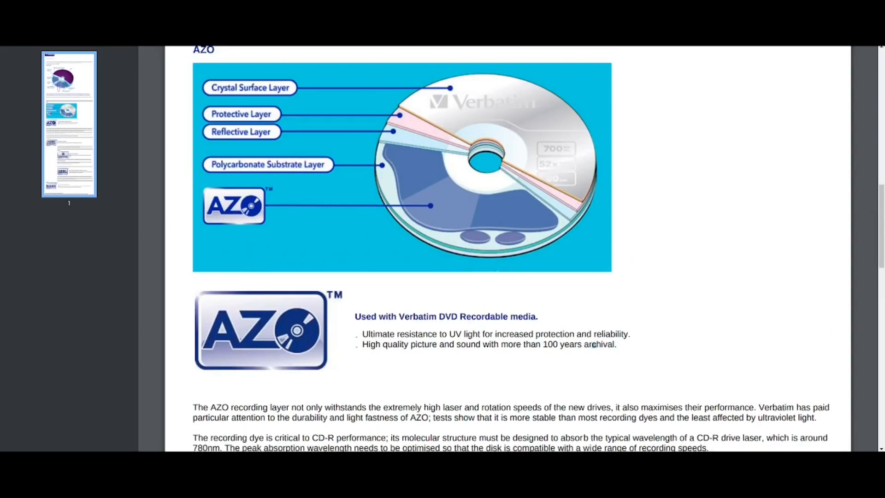
scroll(down, 3)
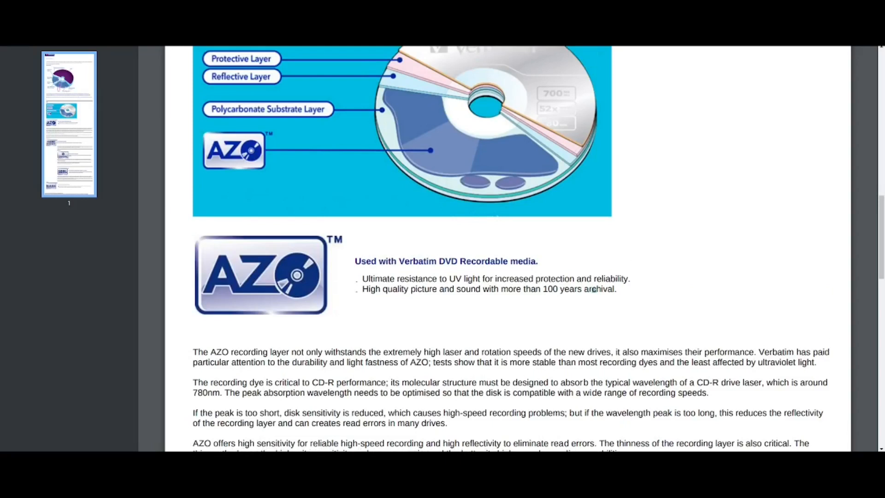
- Highlight the 'for example 8cm DVD's' phrase in the Hard Coat paragraph and reveal the Crystal section
scroll(down, 3)
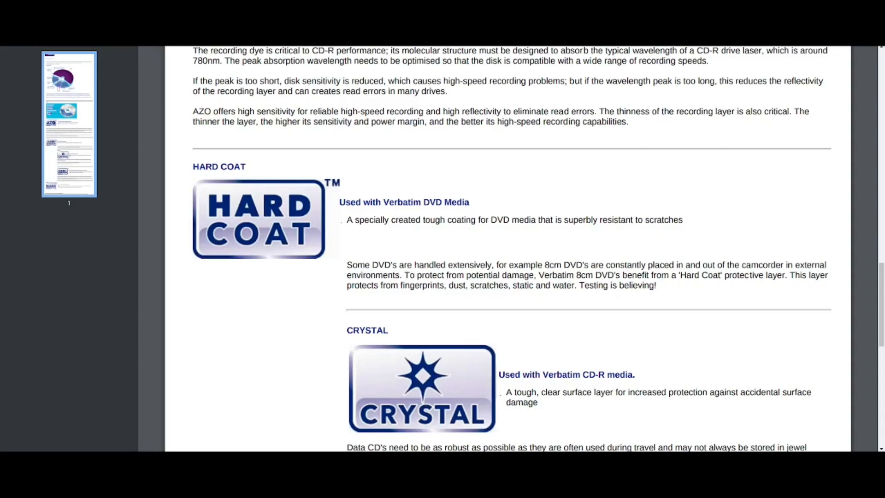
double_click(514, 275)
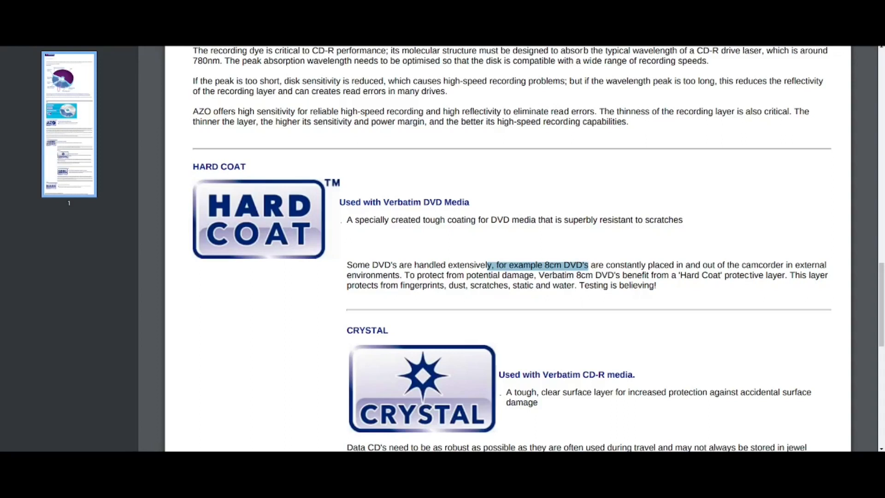
scroll(down, 3)
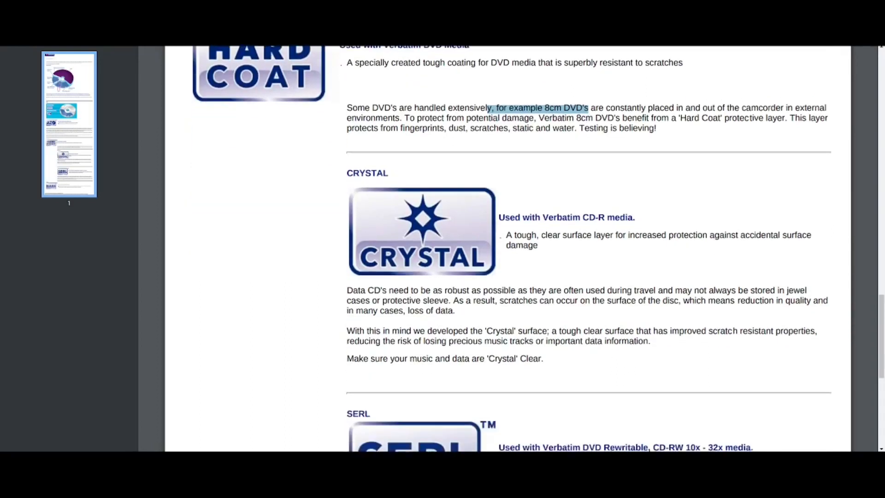
- Read past the SERL section, selecting a line of it, down to the MABL section and copyright footer
scroll(down, 3)
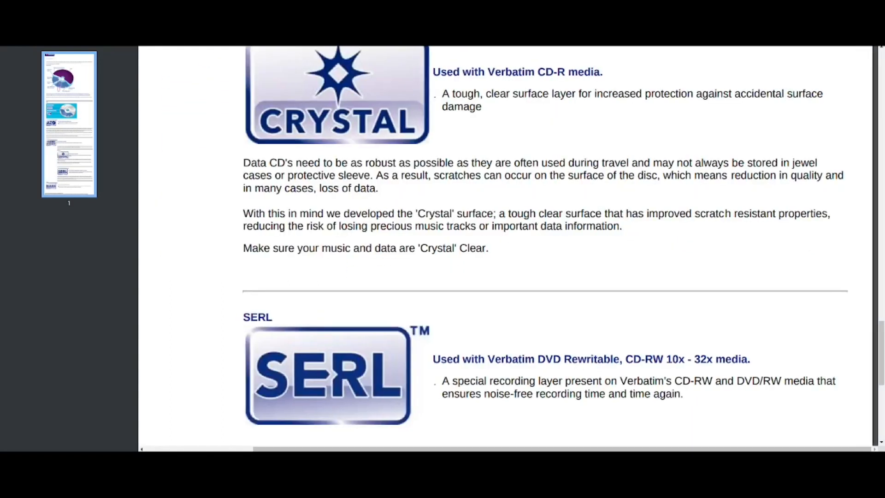
scroll(up, 3)
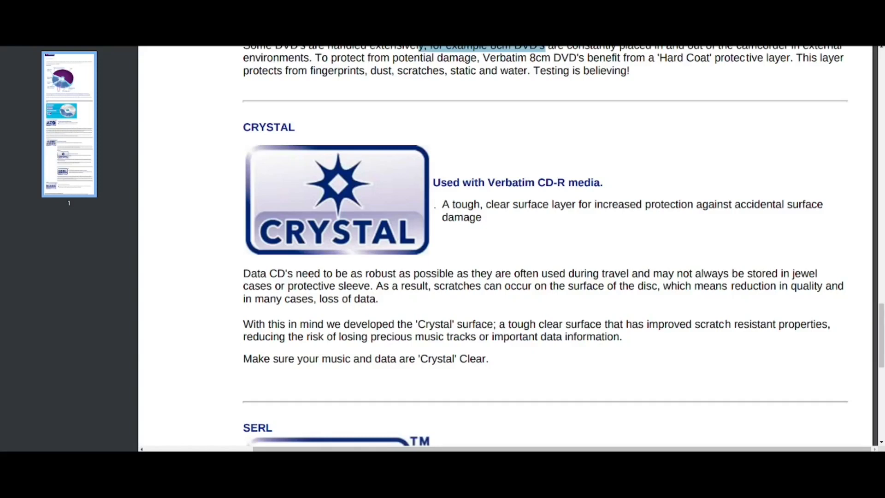
scroll(down, 3)
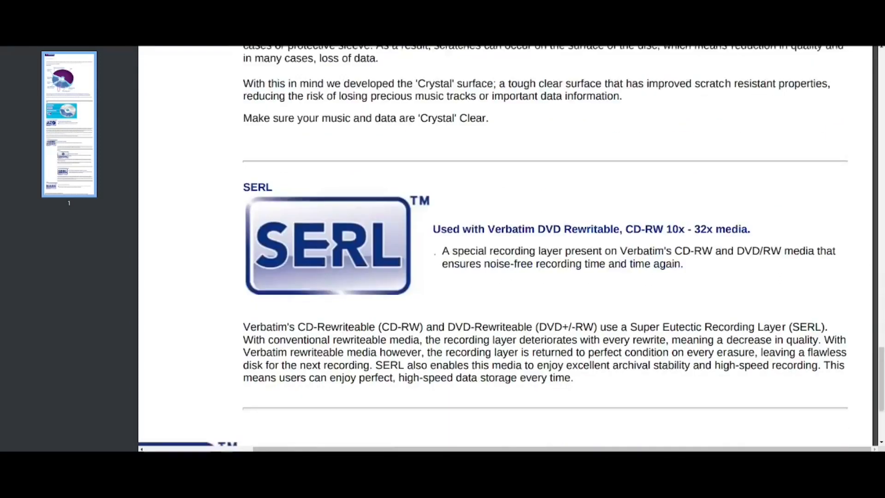
scroll(down, 3)
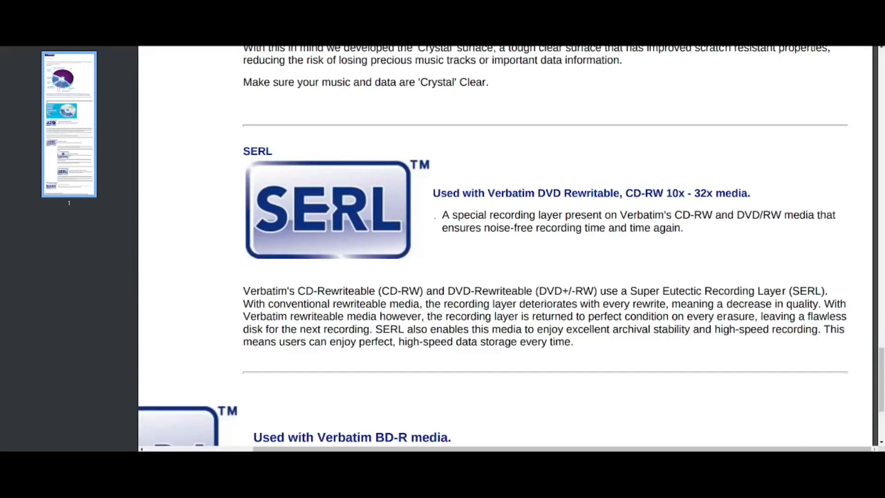
drag(620, 290, 789, 290)
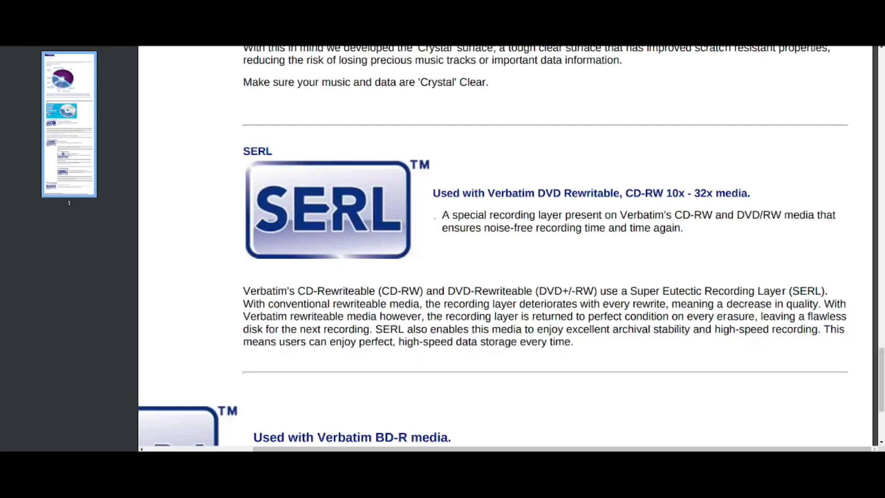
scroll(down, 3)
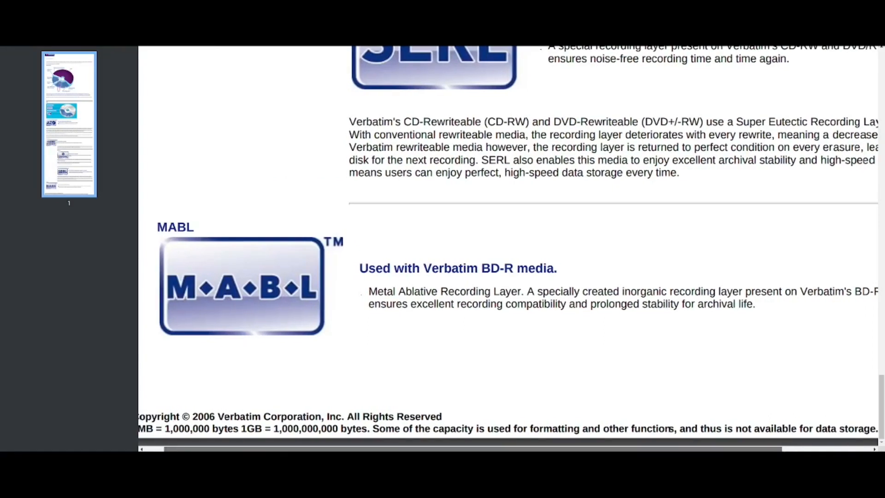
- Return to the Verbatim BD-R DL 50GB support page with its FAQ list
scroll(right, 3)
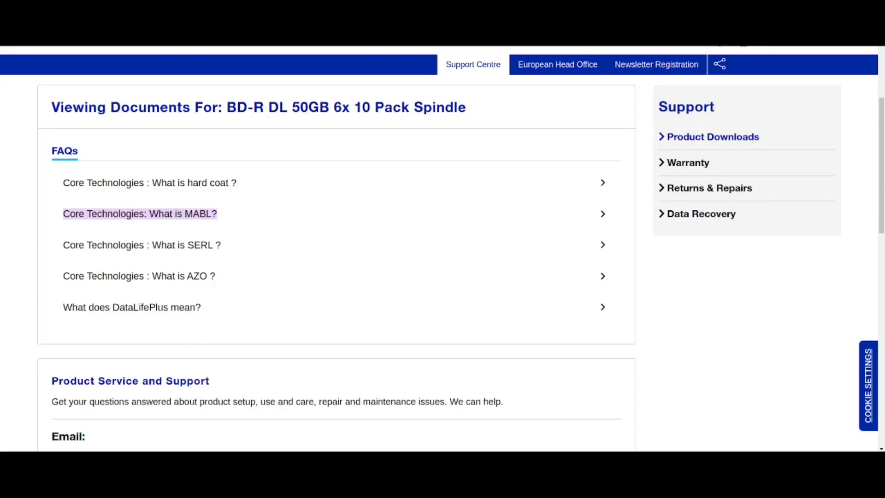
- Expand the 'What is MABL?' FAQ answer and move on to the brochure's Why Optical Media? page
click(140, 214)
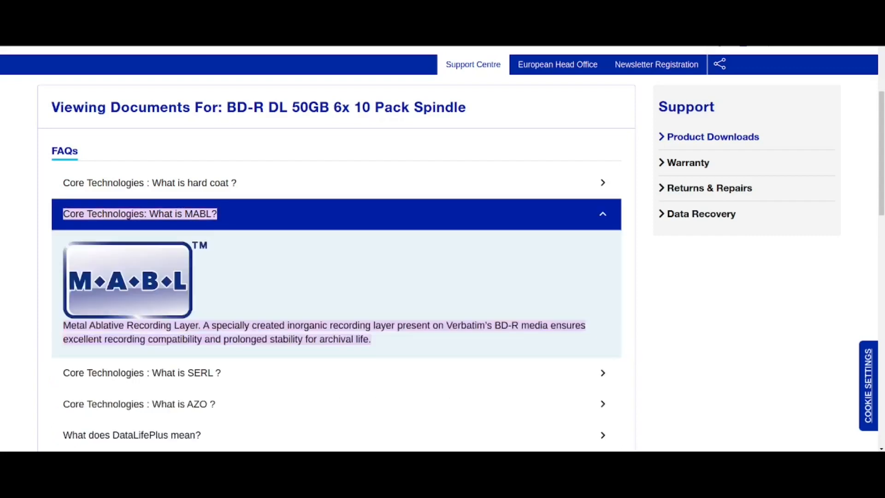
scroll(down, 3)
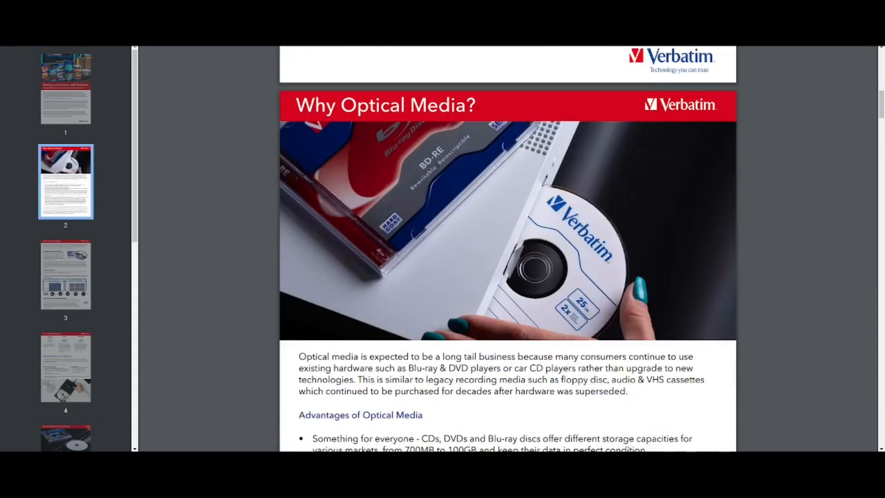
- Scroll the brochure past Core Technologies and real-life uses to the M-DISC and Blu-ray tables
scroll(down, 3)
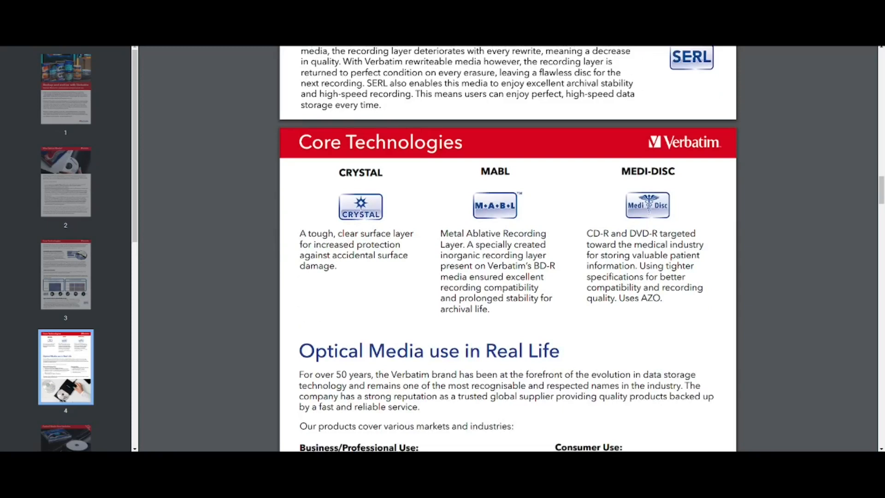
scroll(down, 3)
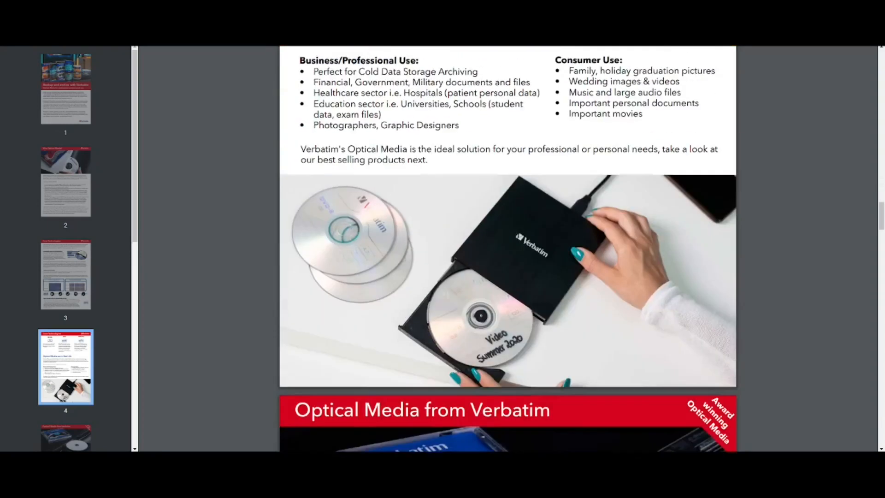
scroll(down, 3)
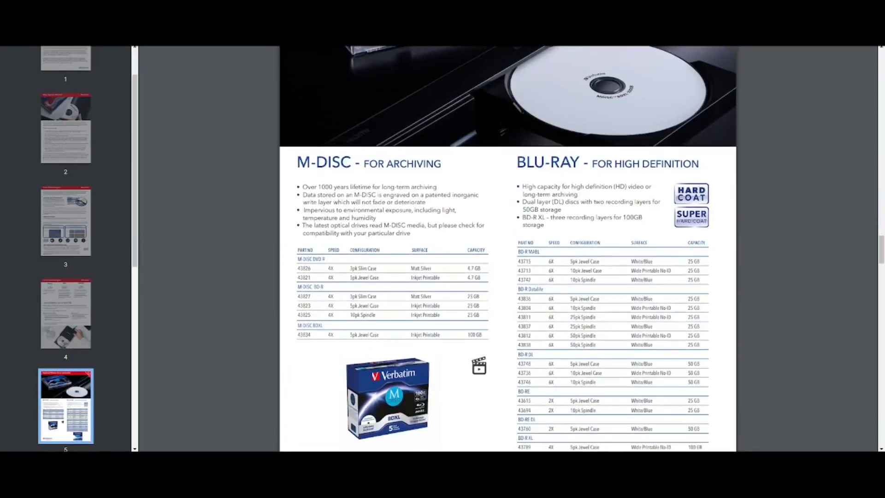
- Scroll past the Blu-ray tables and page six photo to page seven's DVD-RW and DVD+RW tables
scroll(down, 3)
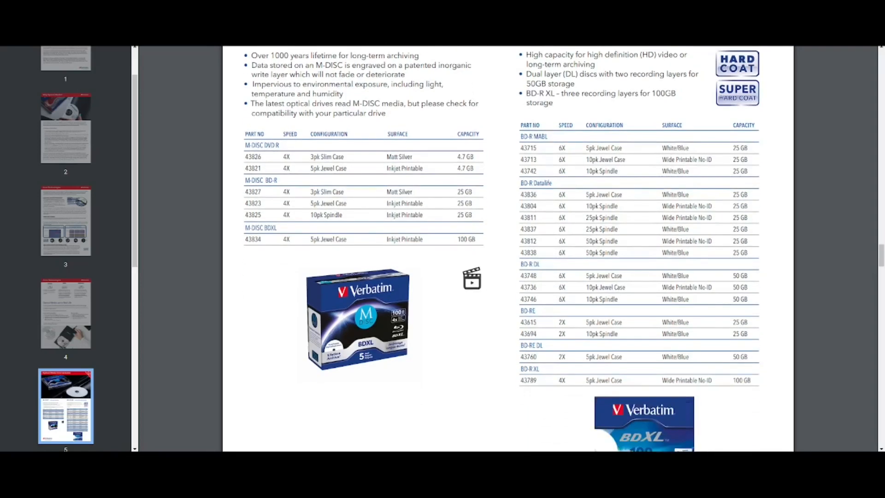
scroll(down, 3)
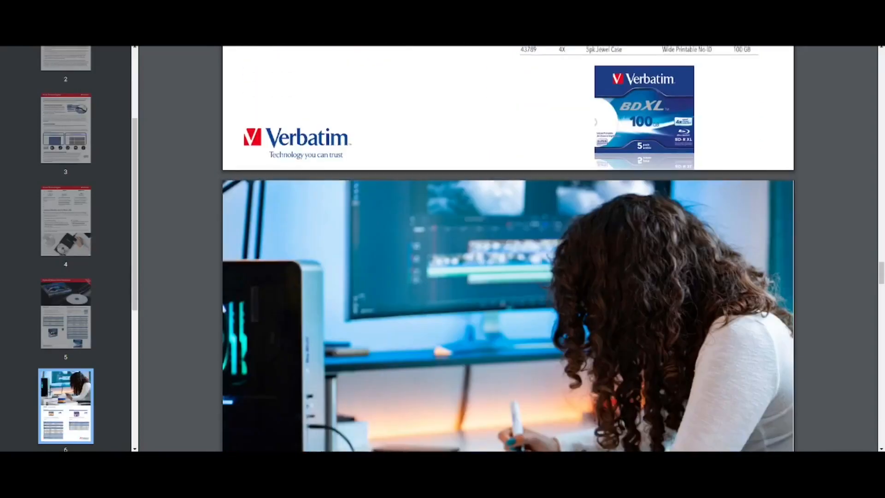
scroll(down, 3)
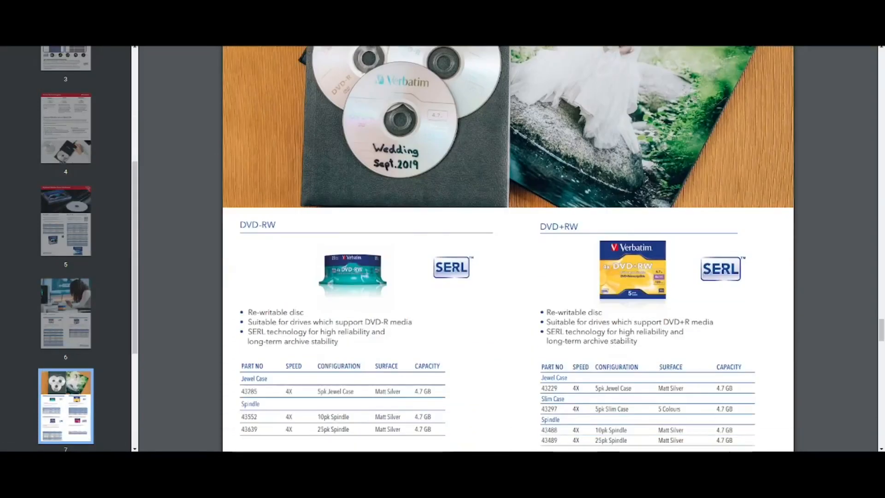
- Scroll past page eight's CD-R and CD-RW tables to page nine, Professional Optical Media
scroll(down, 3)
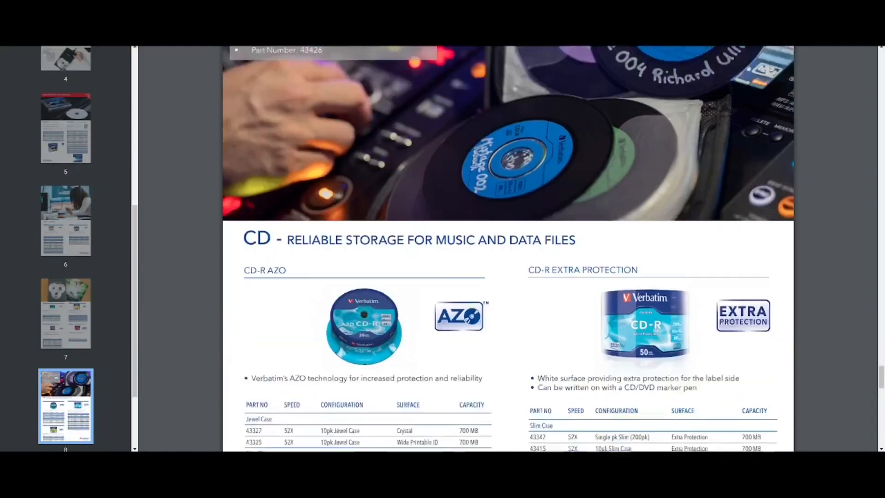
scroll(down, 3)
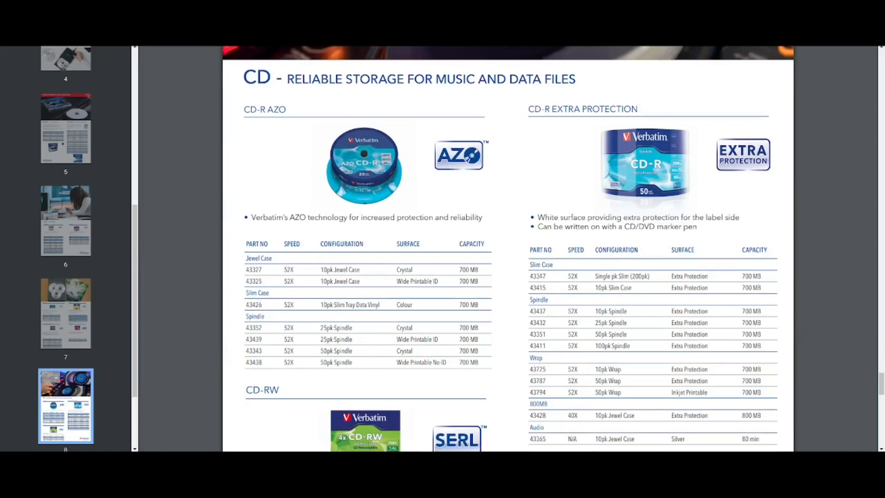
scroll(down, 3)
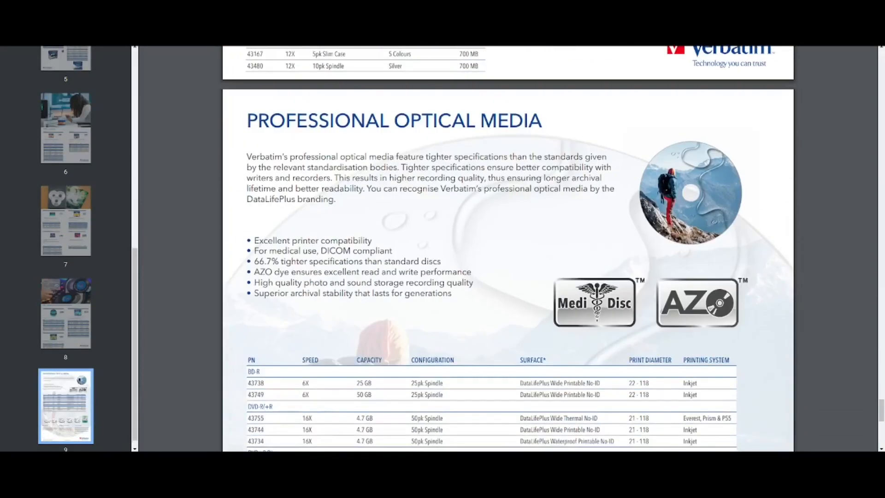
- Scroll down page nine past the Professional Optical Media table to the Wide, Waterproof Inkjet and Thermal Printable descriptions
scroll(down, 3)
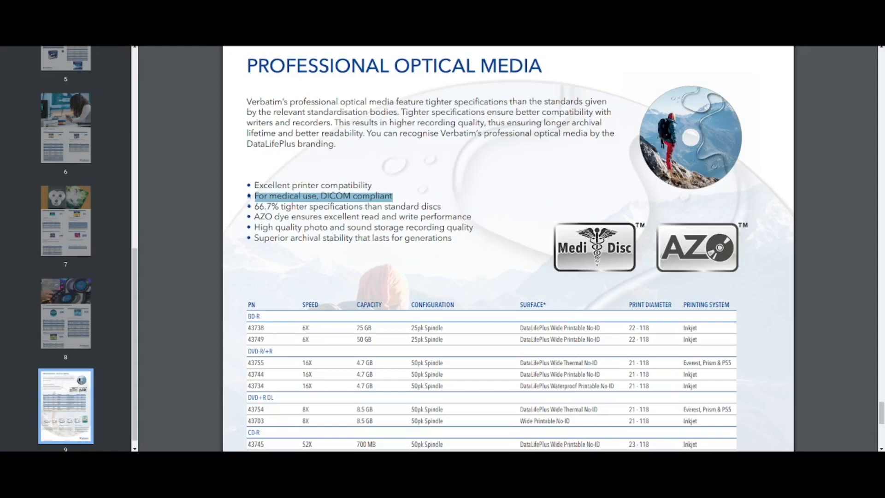
scroll(down, 3)
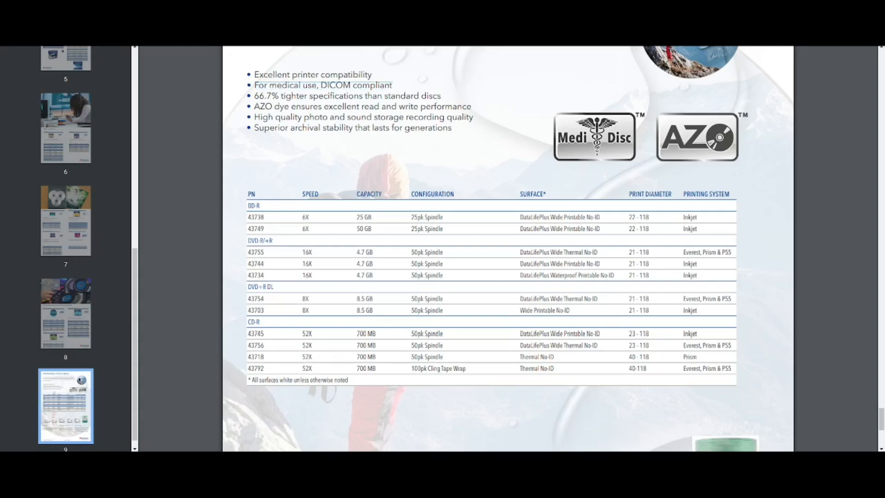
scroll(down, 3)
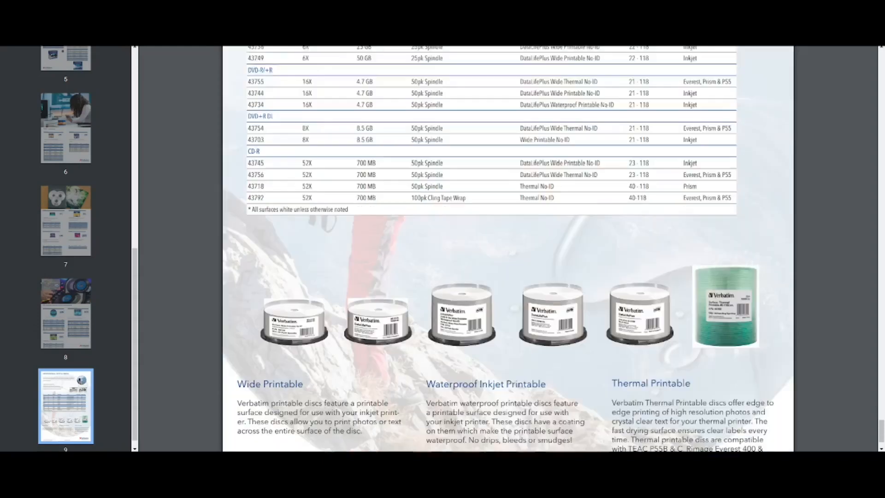